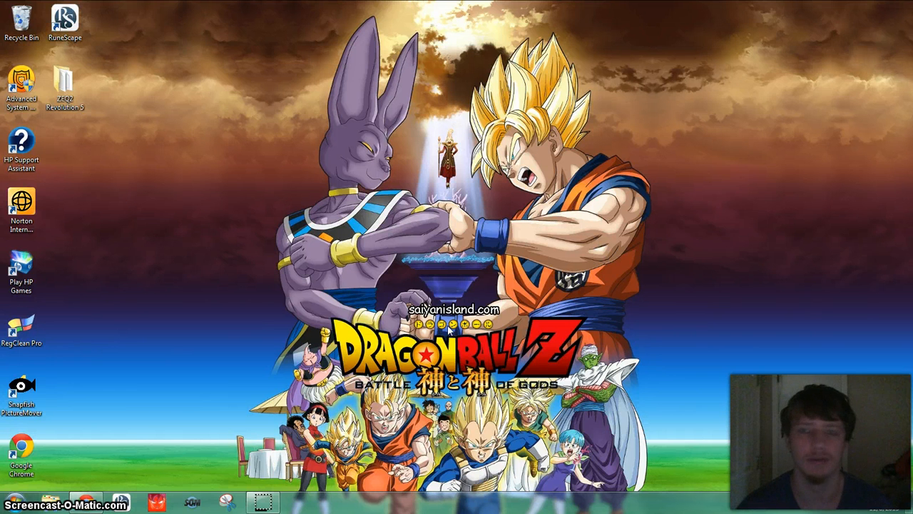
mouse_move(237, 494)
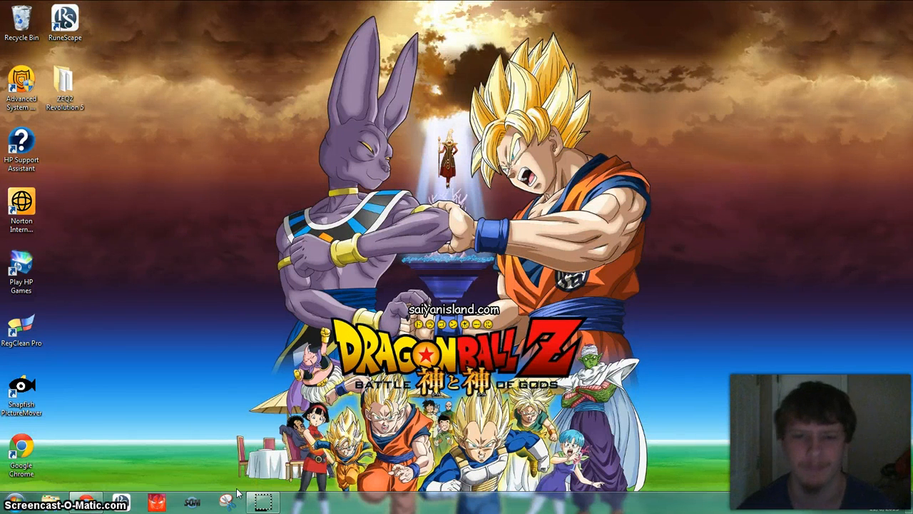
Finish the bicycle level and return to the Featured Levels list with BMX_Park II highlighted.
click(188, 503)
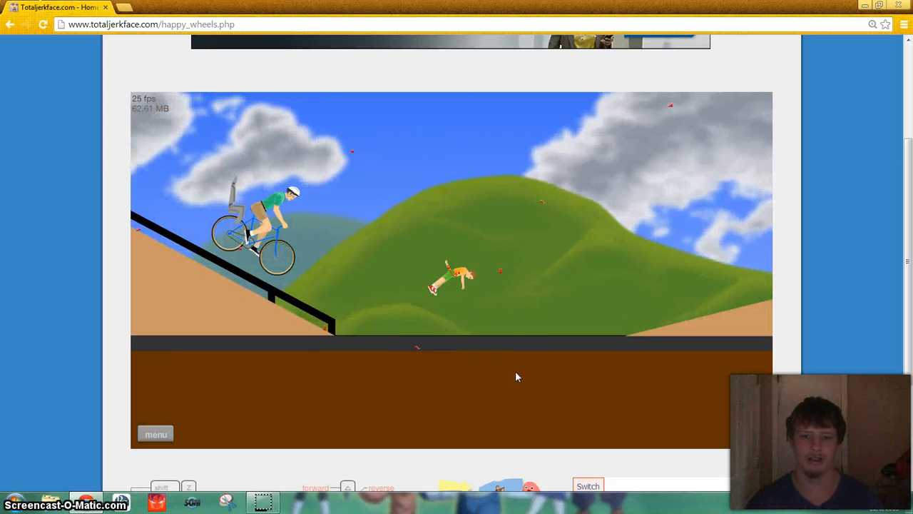
click(156, 434)
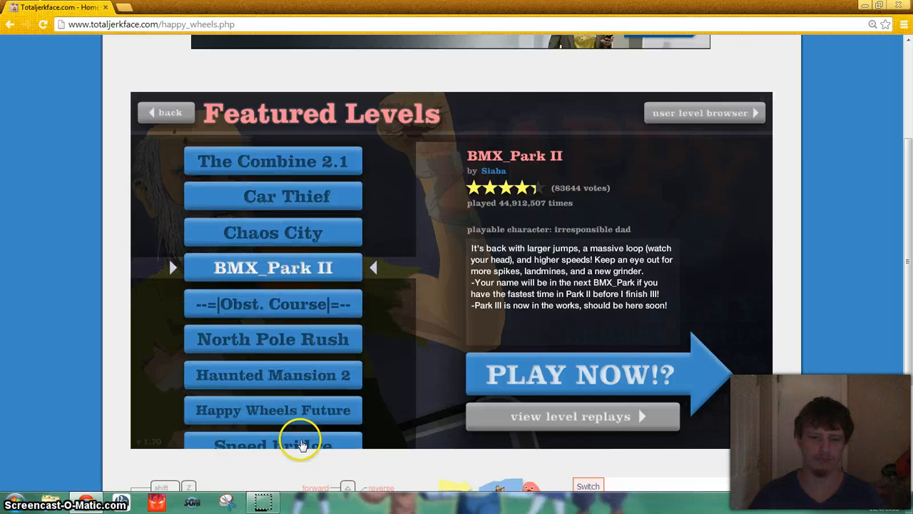
Start the level, ride until the crash by the red car, then return to Featured Levels.
click(578, 374)
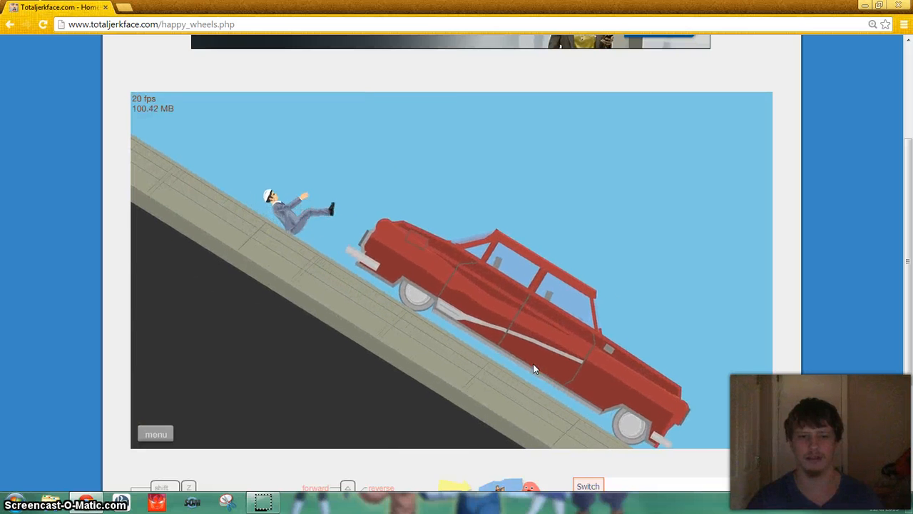
click(156, 434)
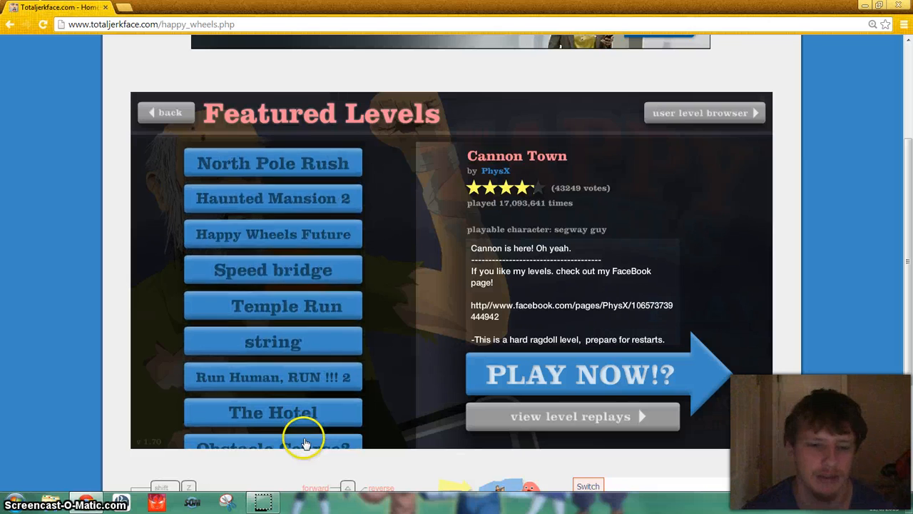
Launch Cannon Town from the Featured Levels list as the segway guy.
click(578, 374)
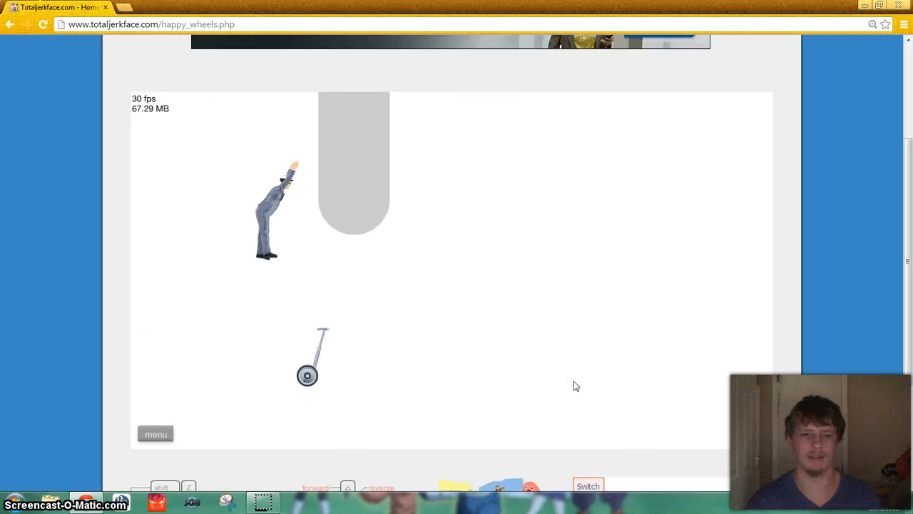